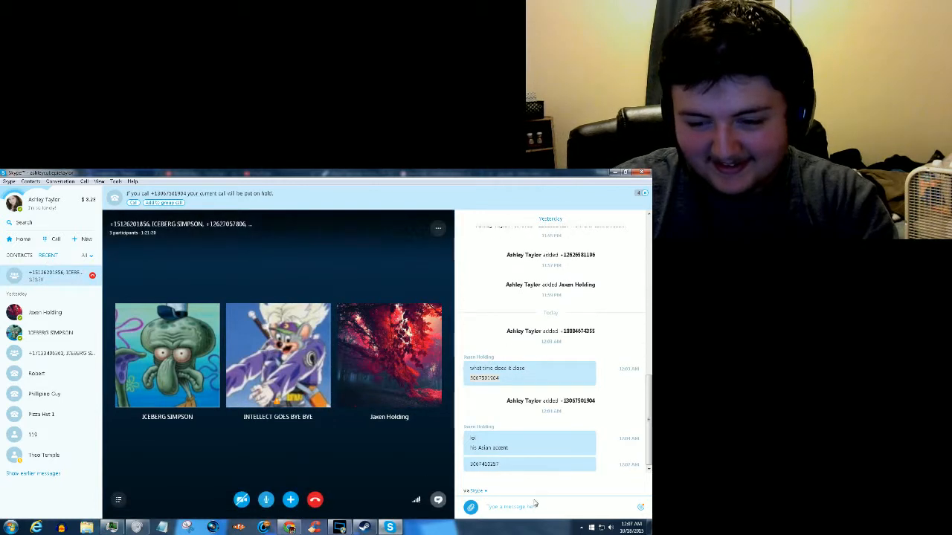
Step: Switch from the group call to the dial pad and paste the copied phone number into the number field
double_click(484, 464)
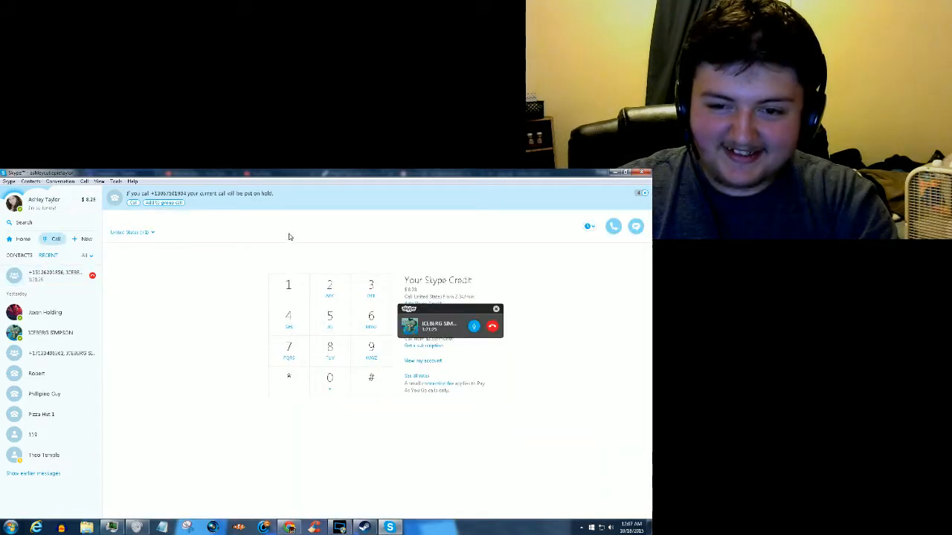
right_click(133, 232)
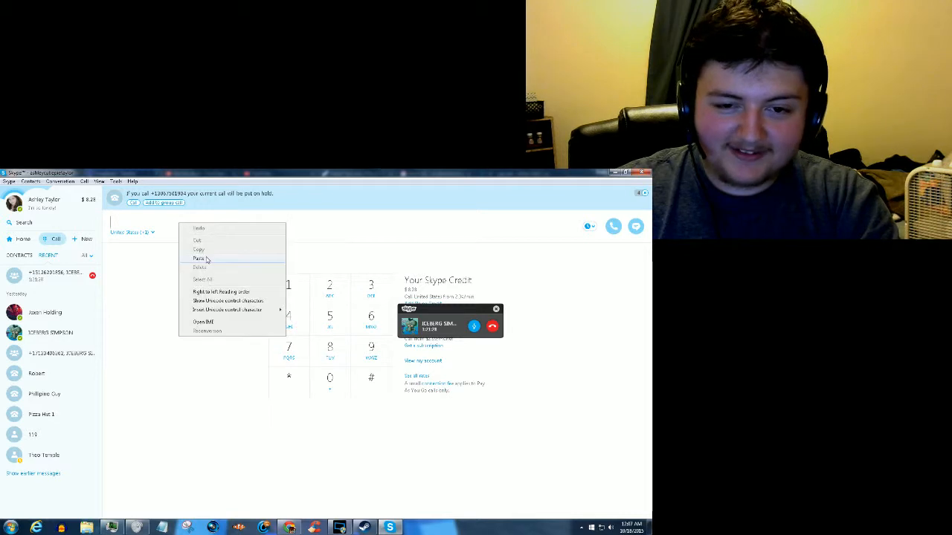
left_click(199, 259)
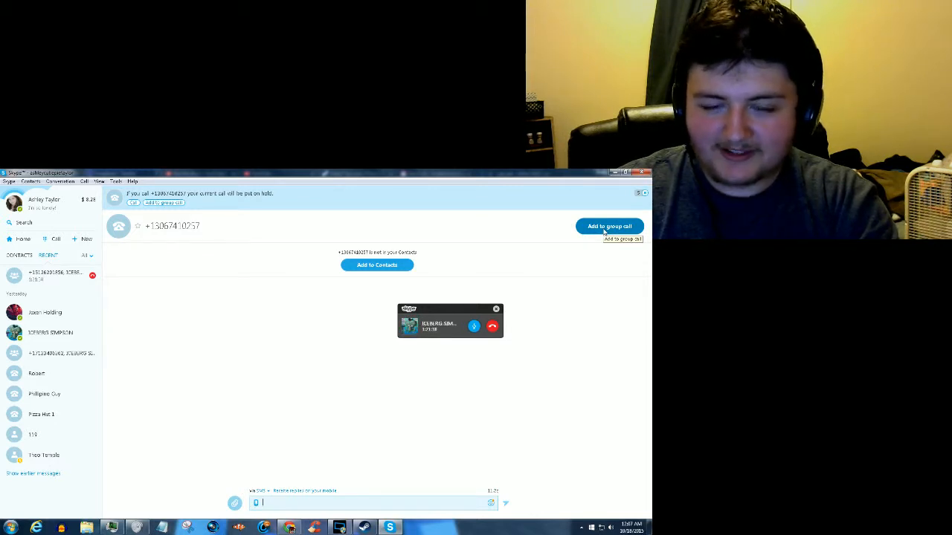
Step: Add the dialed number to the group call, paste the next number, and add it too
left_click(610, 226)
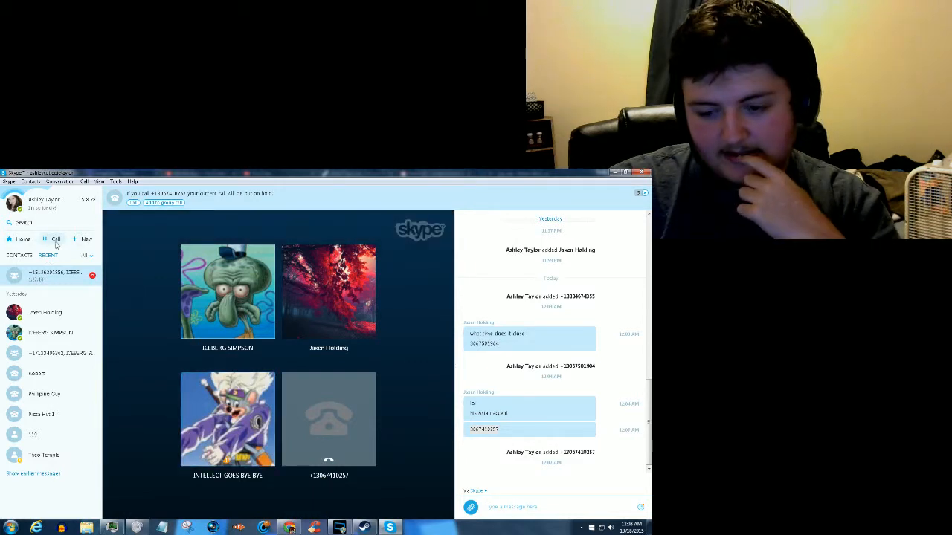
mouse_move(56, 239)
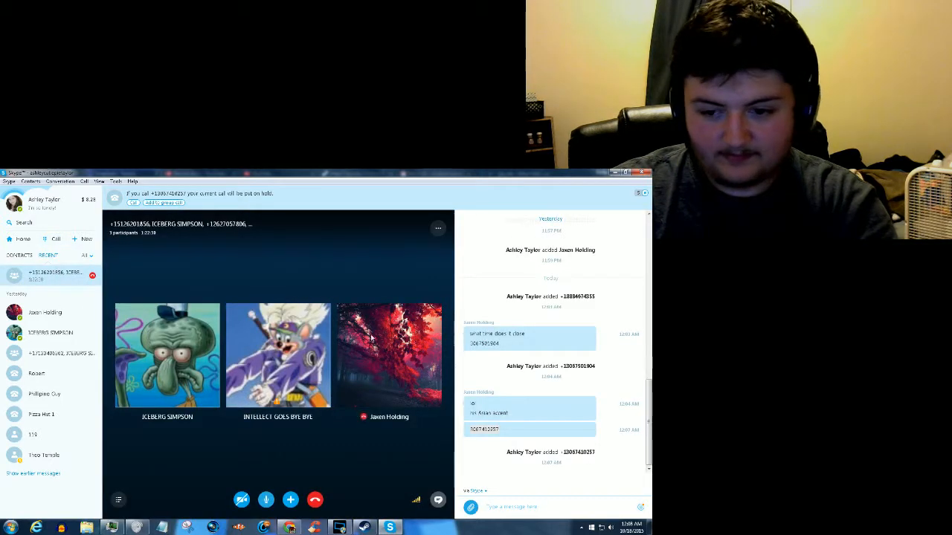
right_click(488, 342)
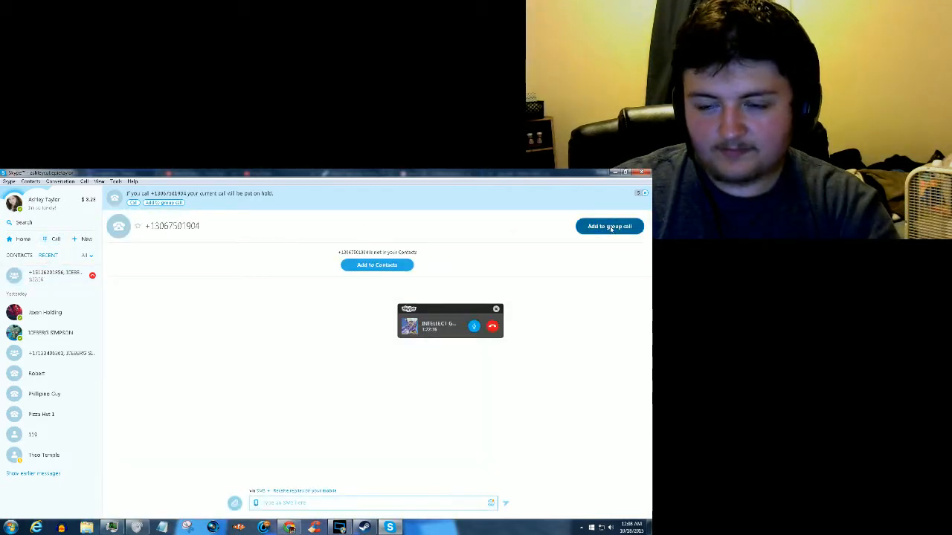
left_click(610, 226)
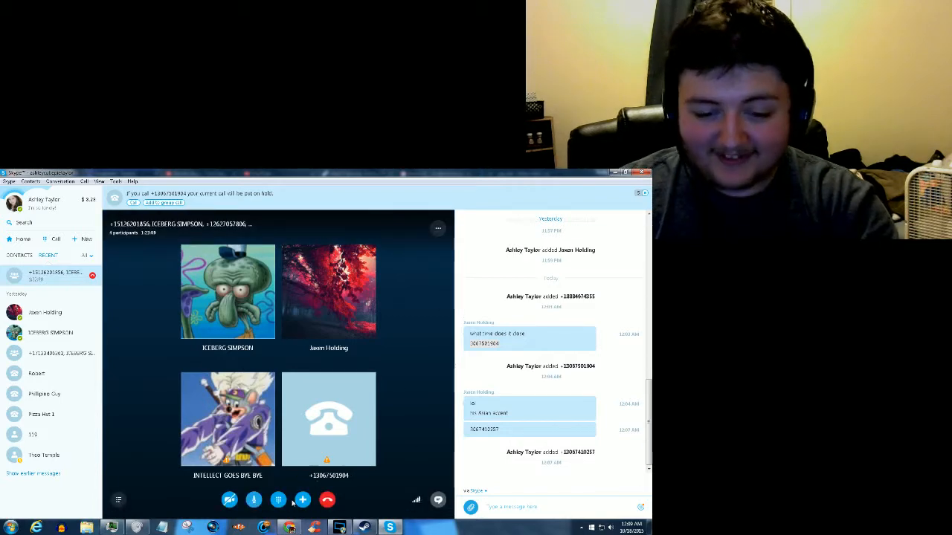
mouse_move(286, 526)
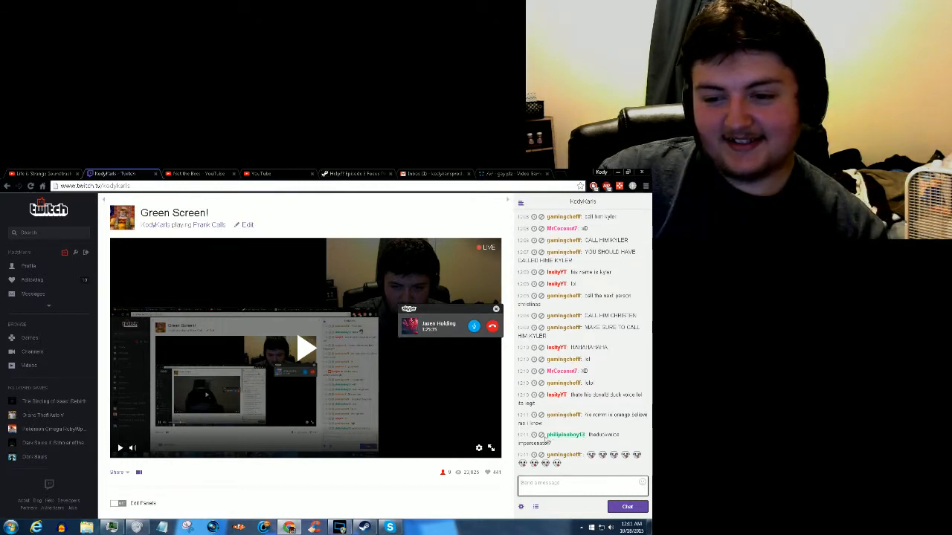
Step: Bring the ongoing three-participant group call back to the front
left_click(339, 527)
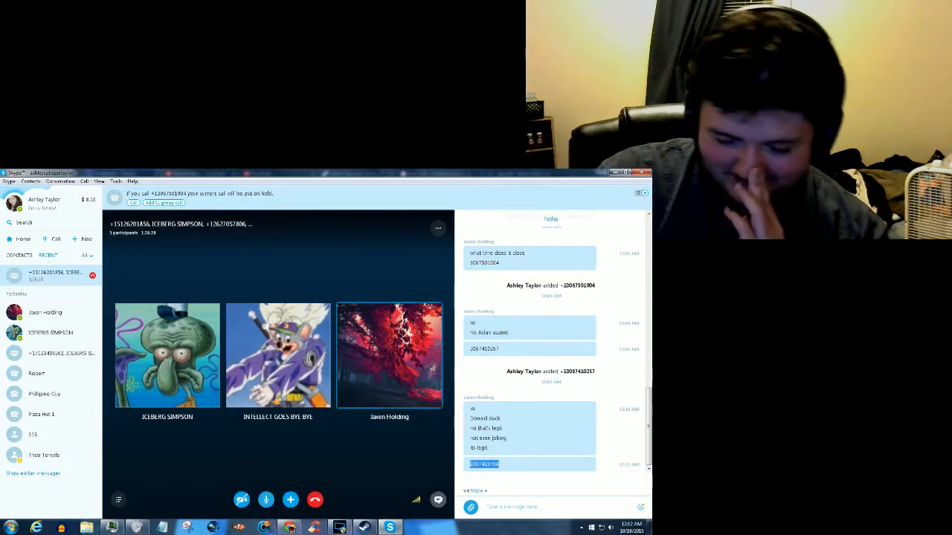
right_click(485, 464)
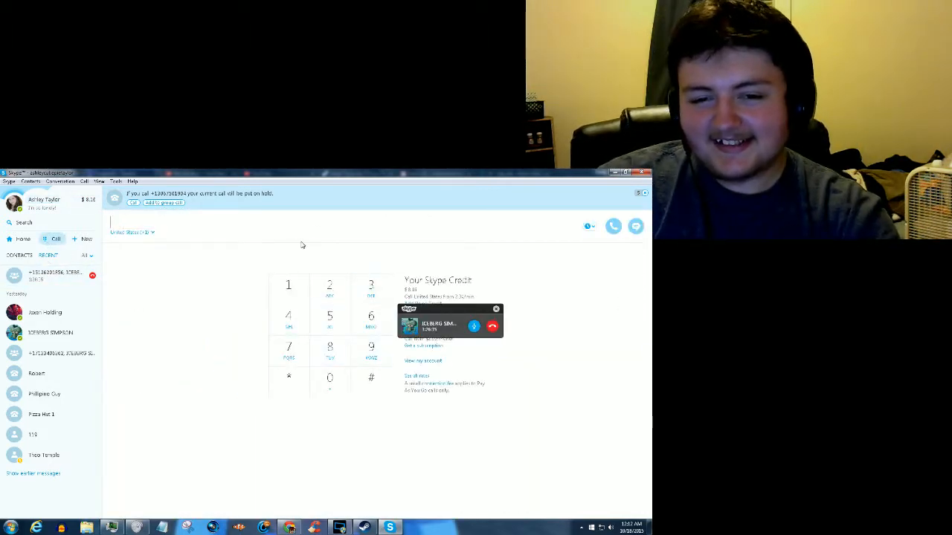
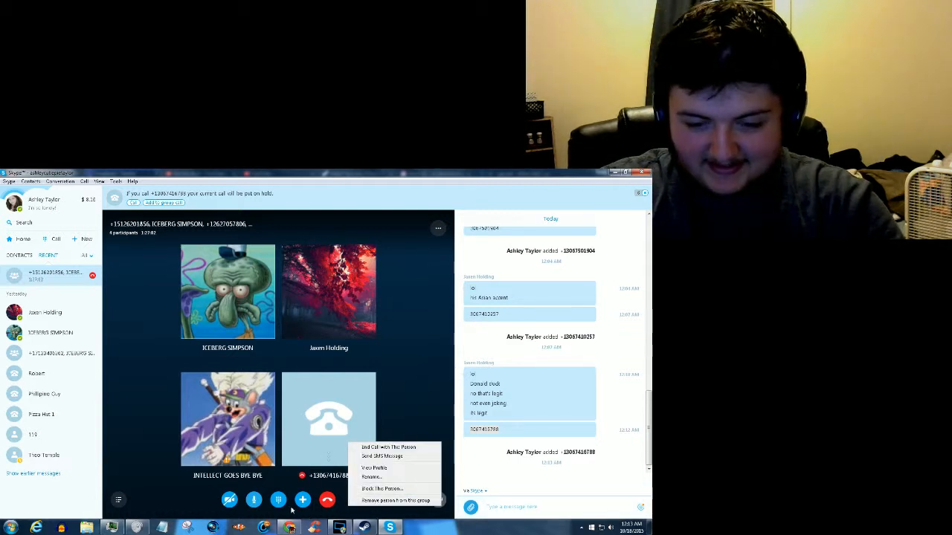
Step: Reopen the dial pad with an empty number field while the call continues in a small window
left_click(396, 500)
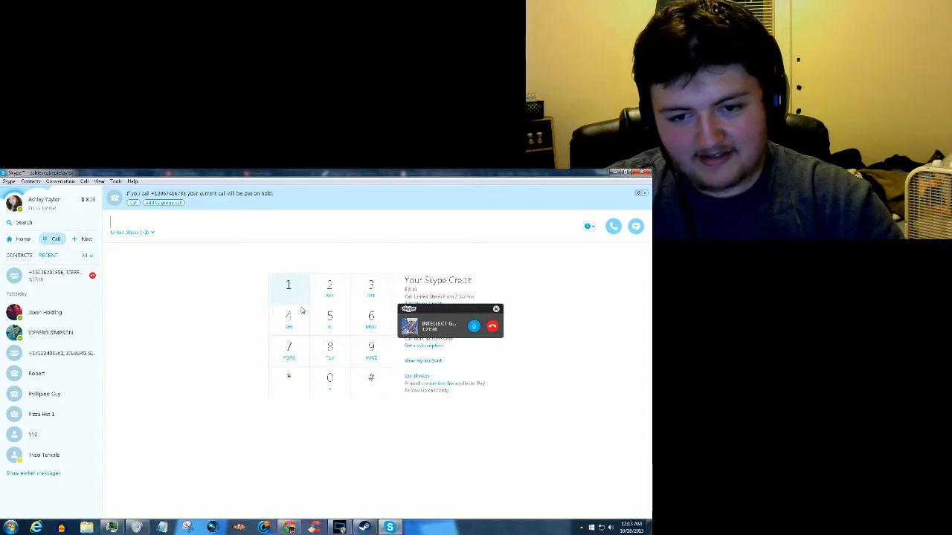
left_click(289, 315)
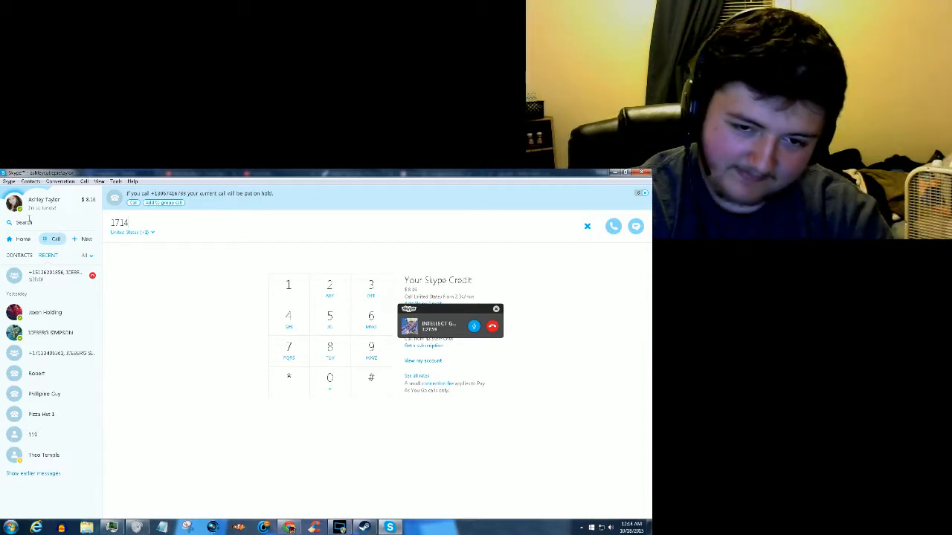
type("781")
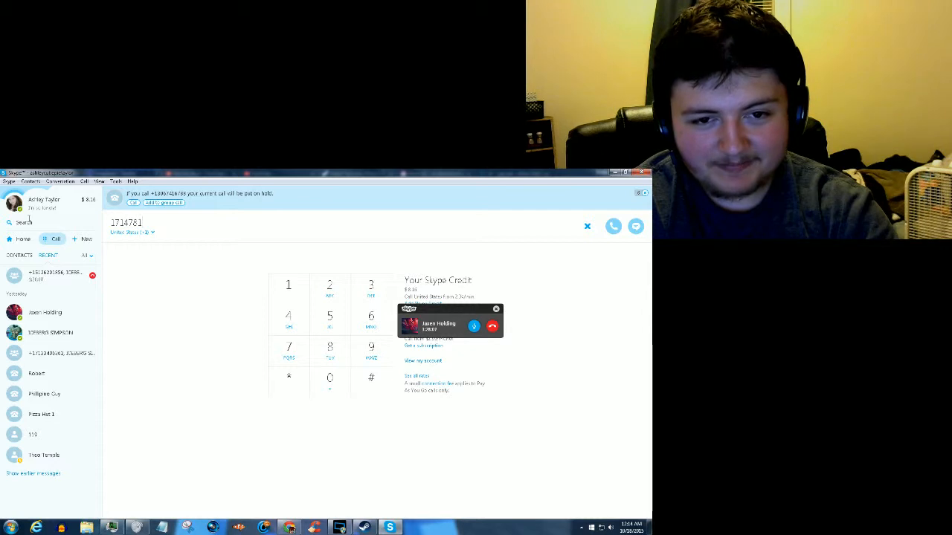
type("727")
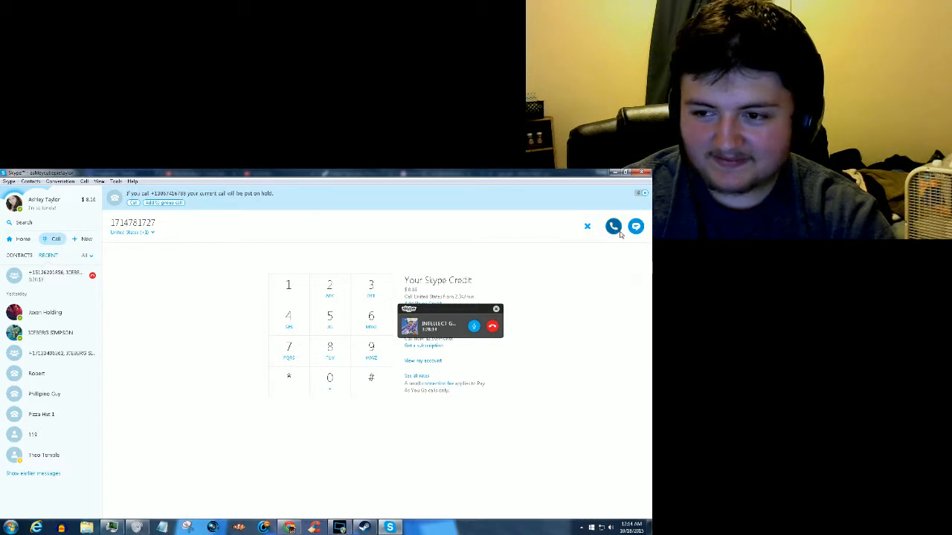
left_click(613, 226)
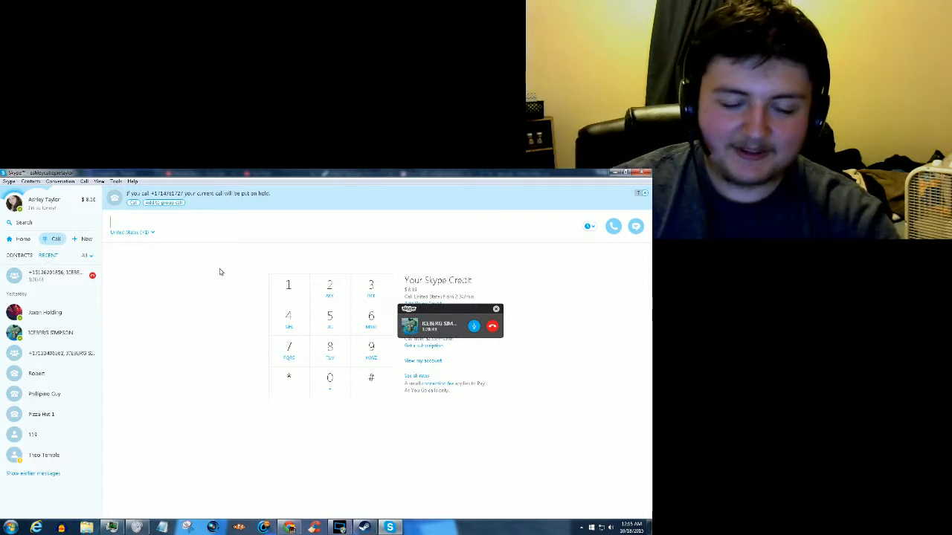
mouse_move(134, 262)
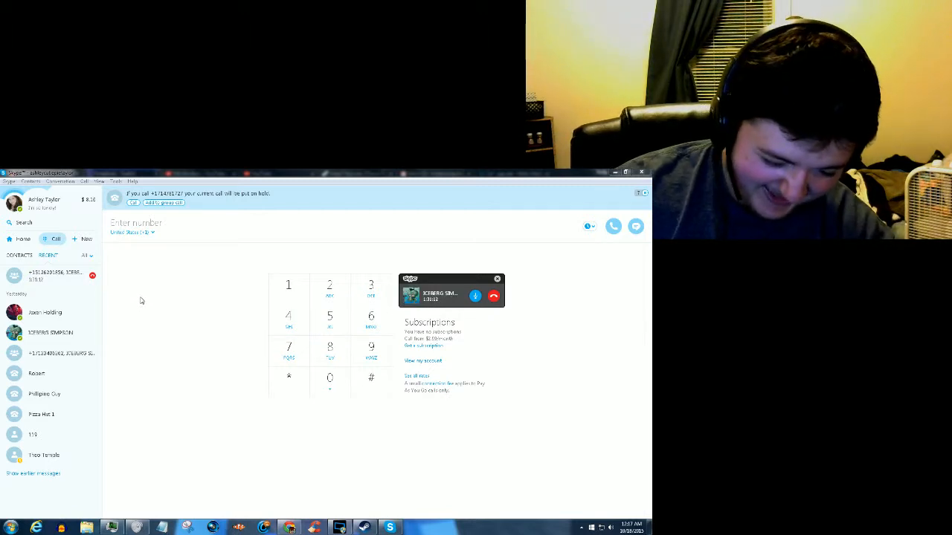
Step: Enter another phone number on the dial pad, bringing up its conversation page
left_click(339, 528)
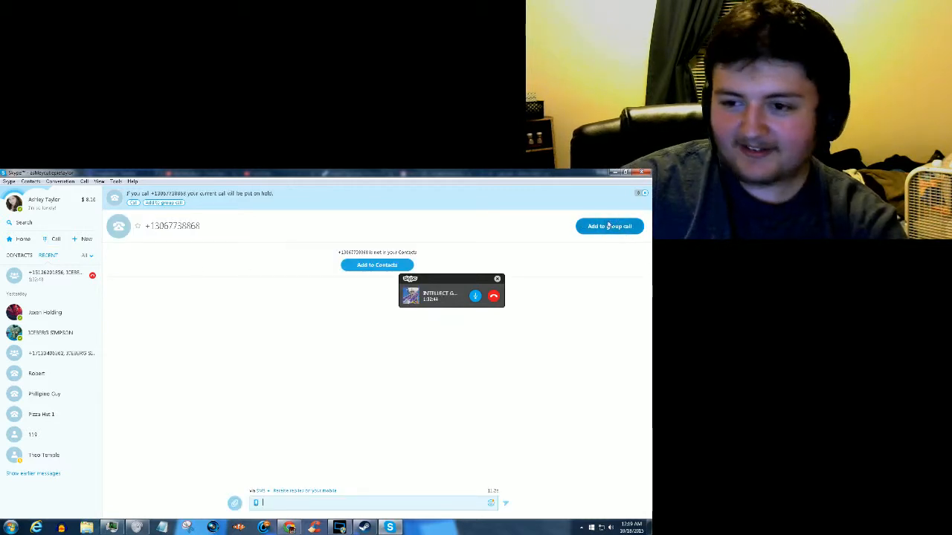
Step: Add the entered phone number to the group call as a fourth participant
left_click(609, 226)
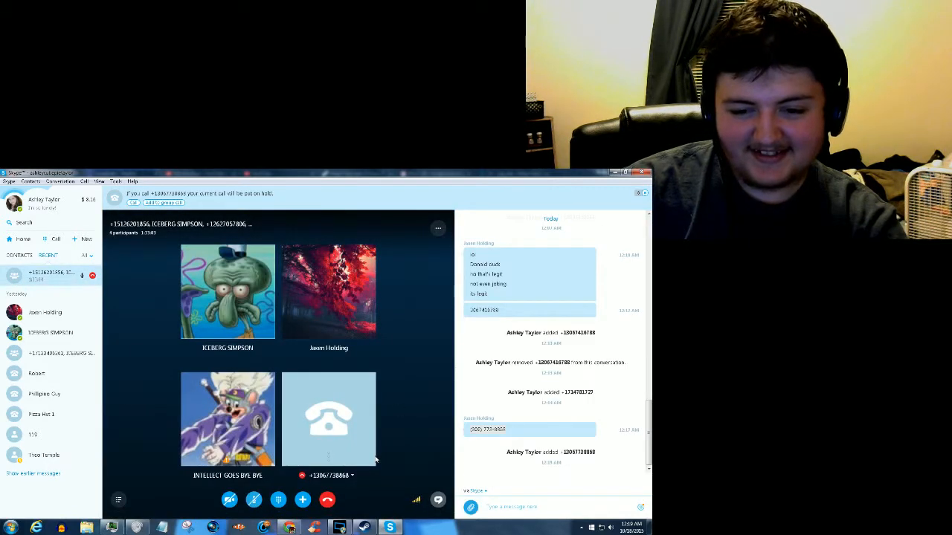
Step: Dial another phone number and show its conversation page, keeping the call in the mini window
left_click(327, 500)
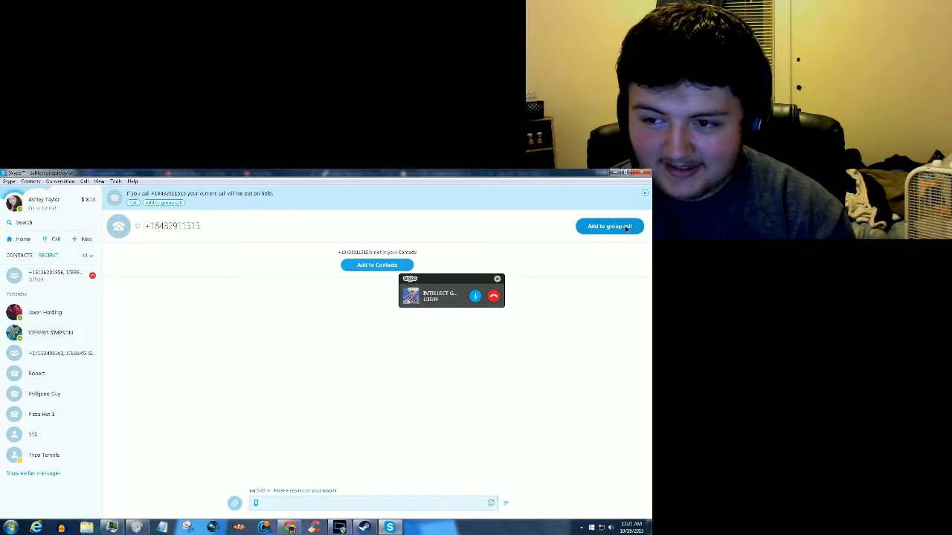
Step: Add the dialed phone number to the ongoing group call, restoring four participants
left_click(610, 226)
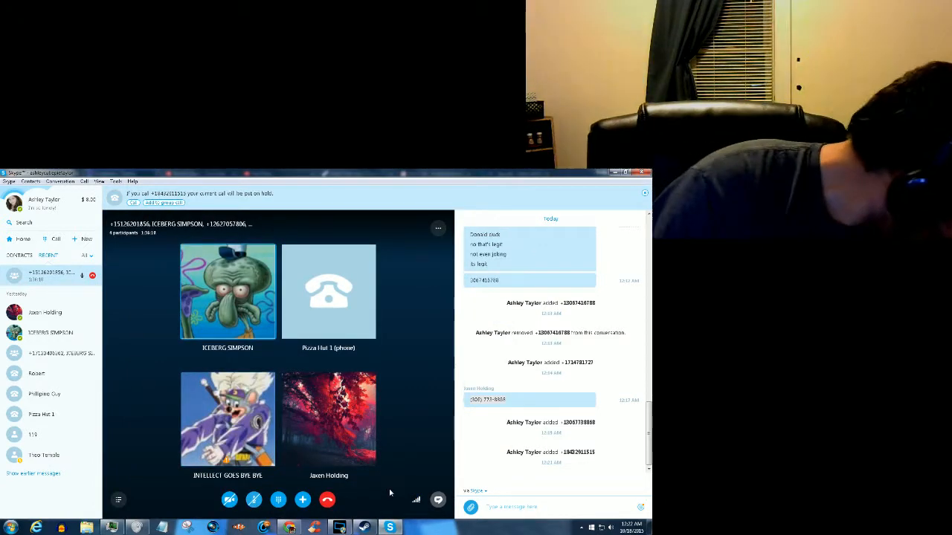
left_click(278, 500)
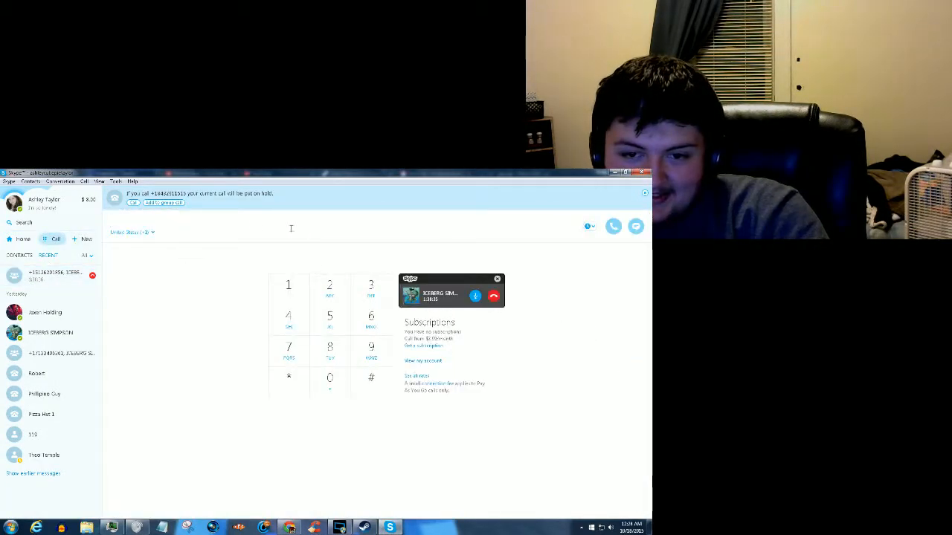
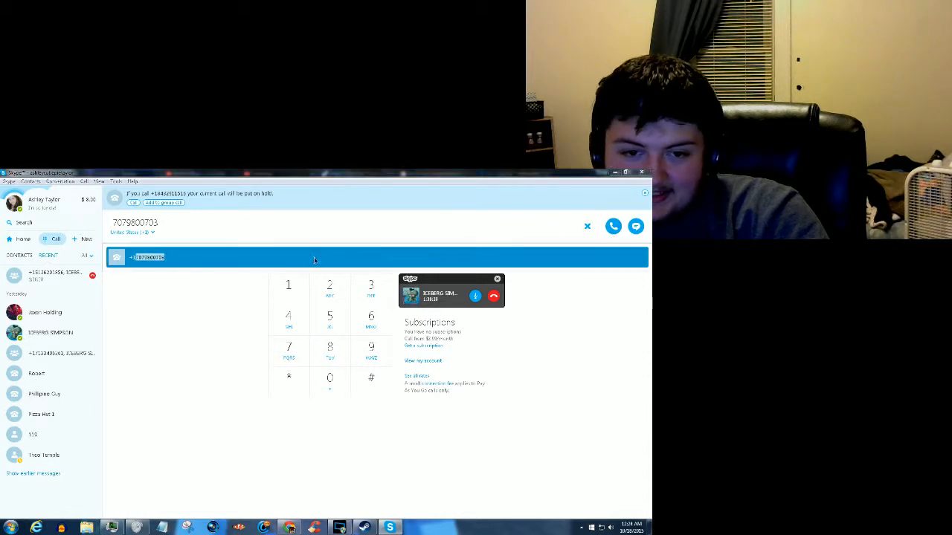